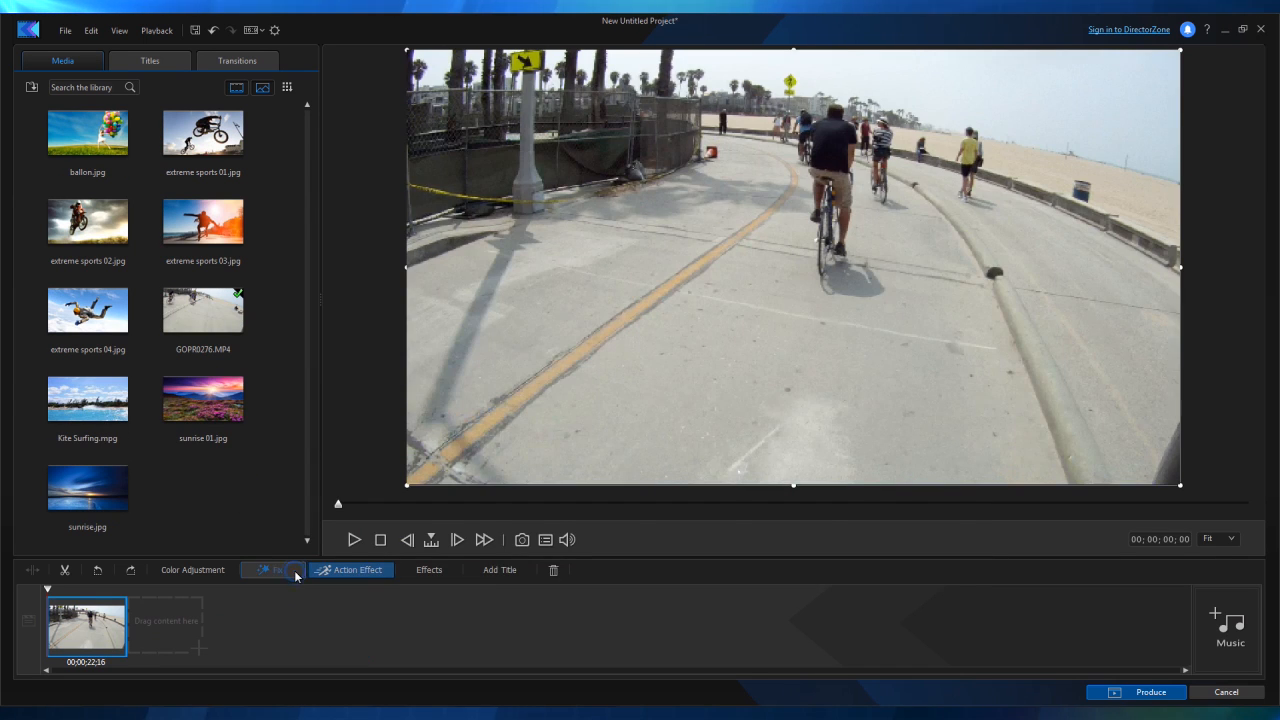
Create a new untitled project with an empty storyboard.
{"action": "left_click", "coordinate": [272, 570]}
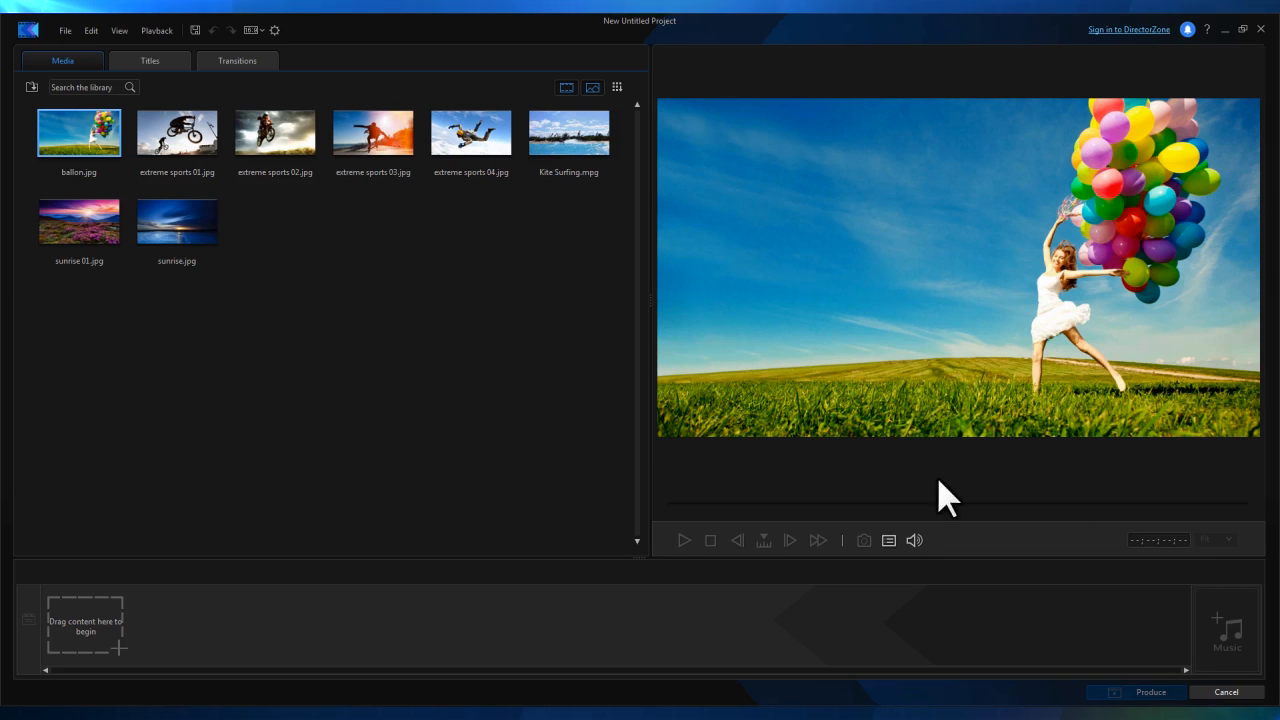
Import the Copied_demo video folder into the media library.
{"action": "left_click", "coordinate": [32, 87]}
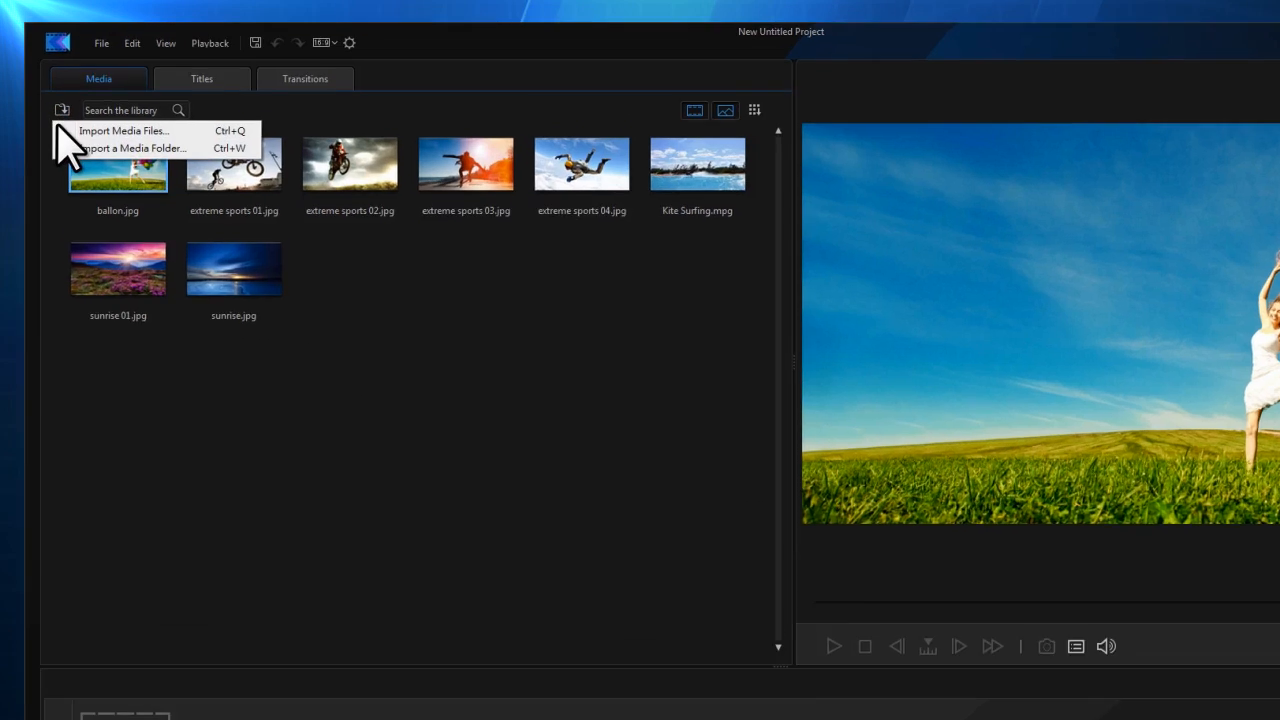
{"action": "left_click", "coordinate": [130, 148]}
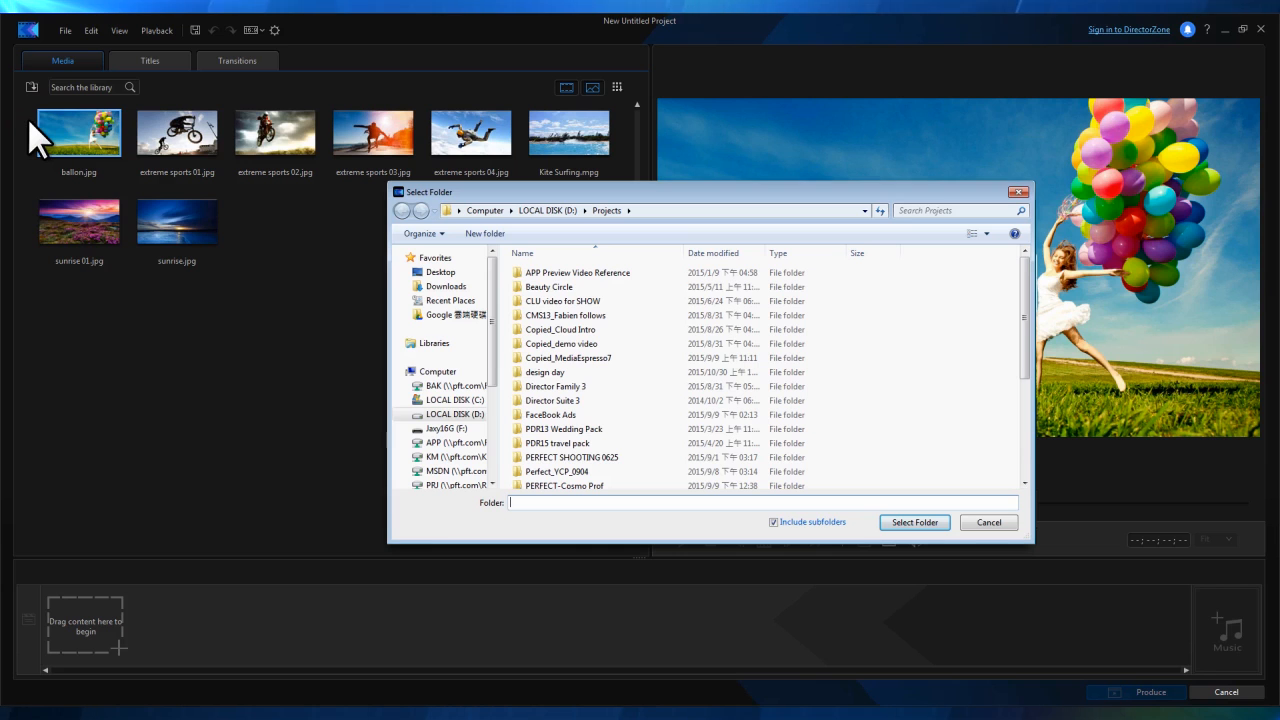
{"action": "left_click", "coordinate": [562, 343]}
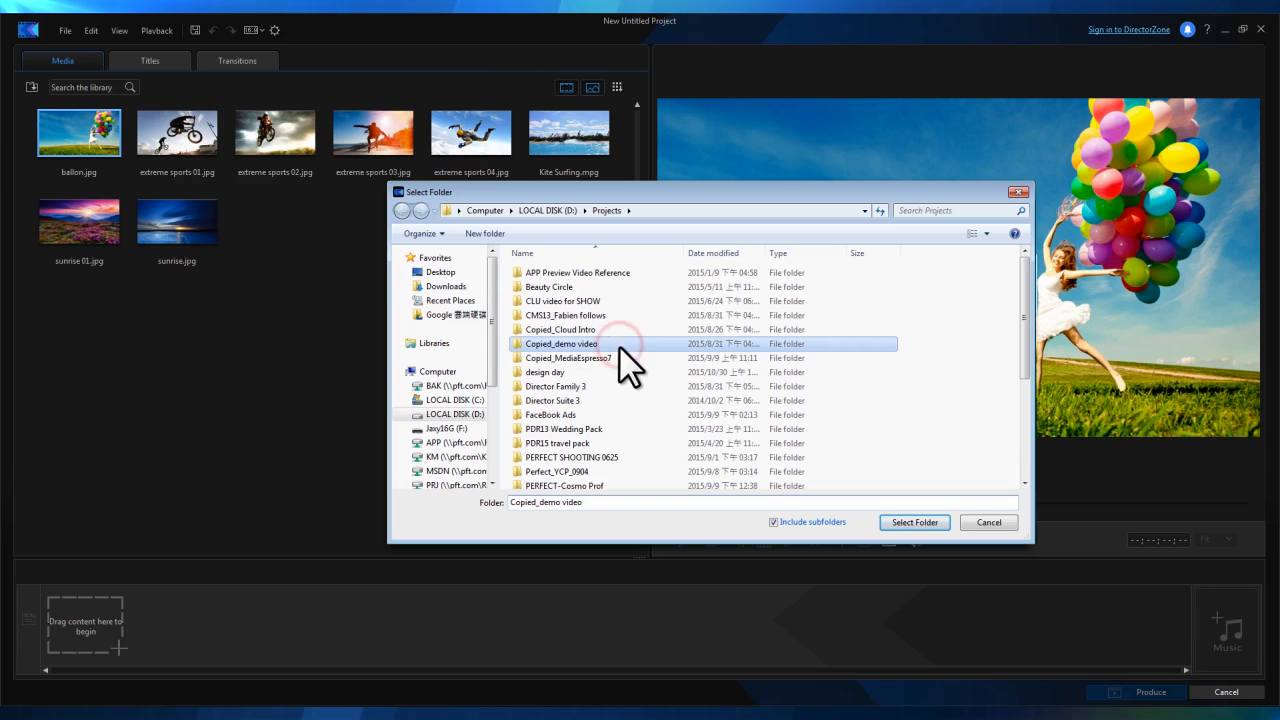
{"action": "left_click", "coordinate": [914, 522]}
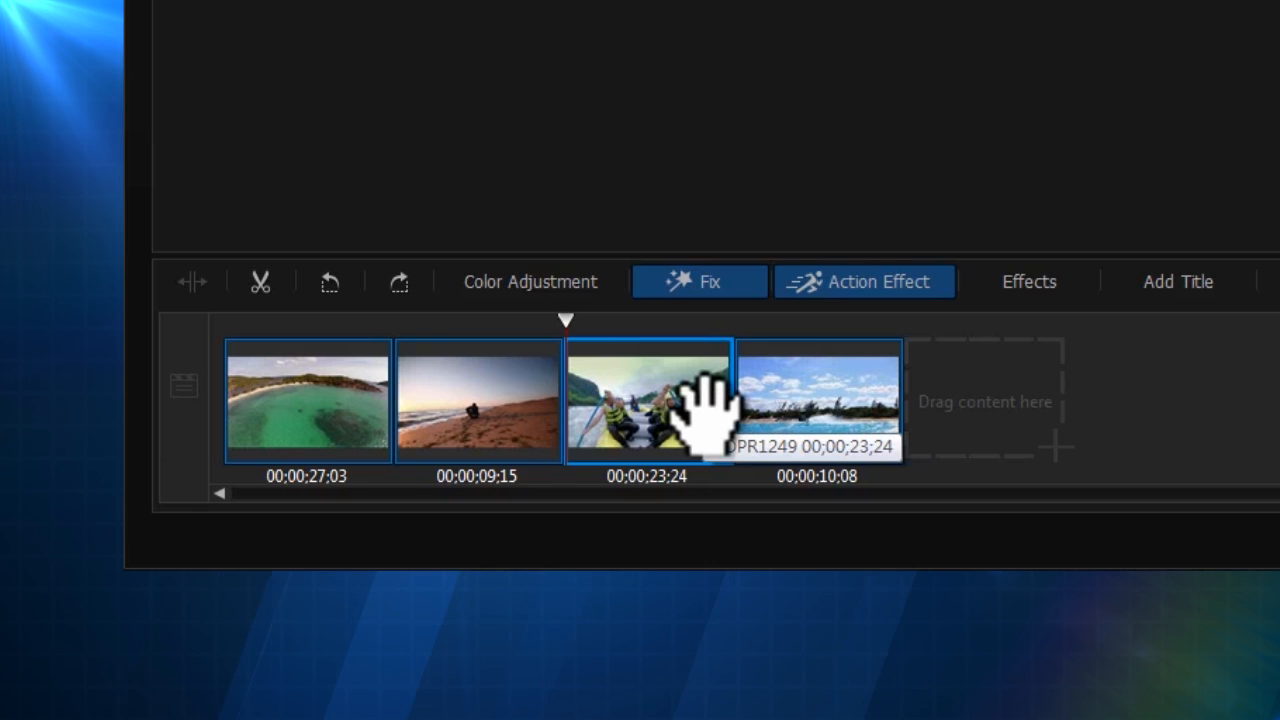
Open the Fix tools for the selected storyboard clip.
{"action": "left_click", "coordinate": [300, 420]}
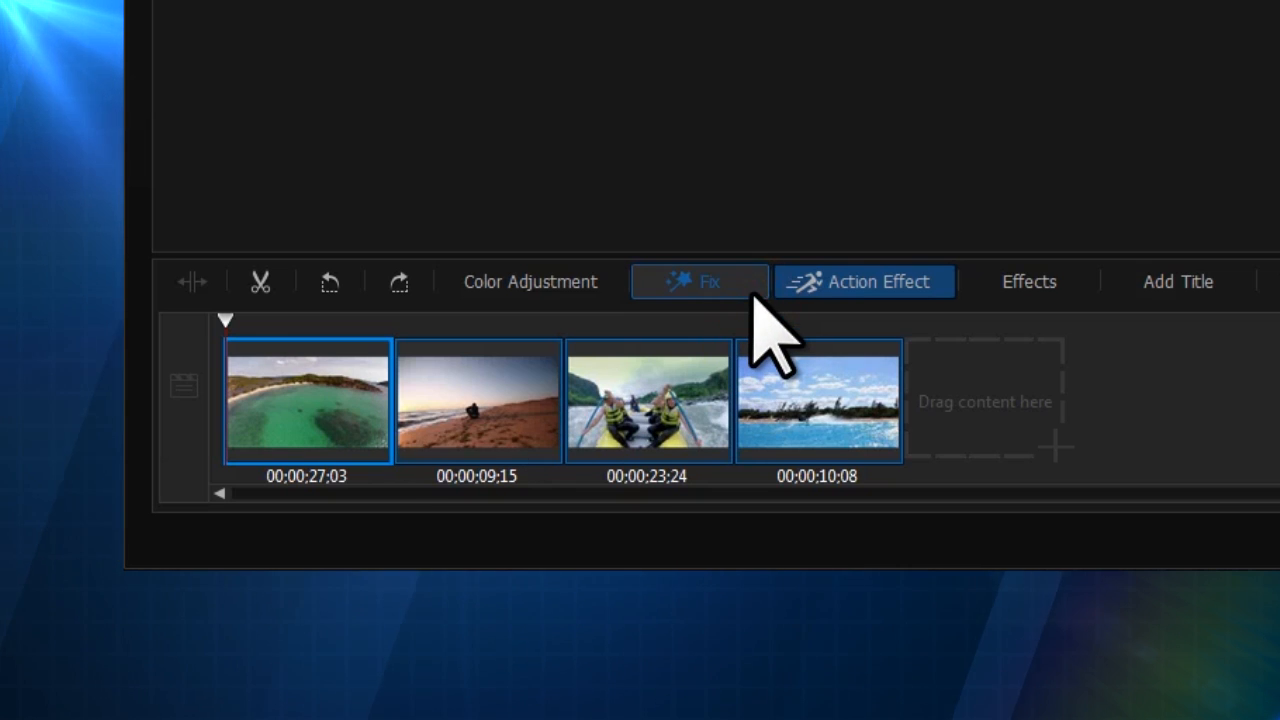
{"action": "left_click", "coordinate": [698, 281]}
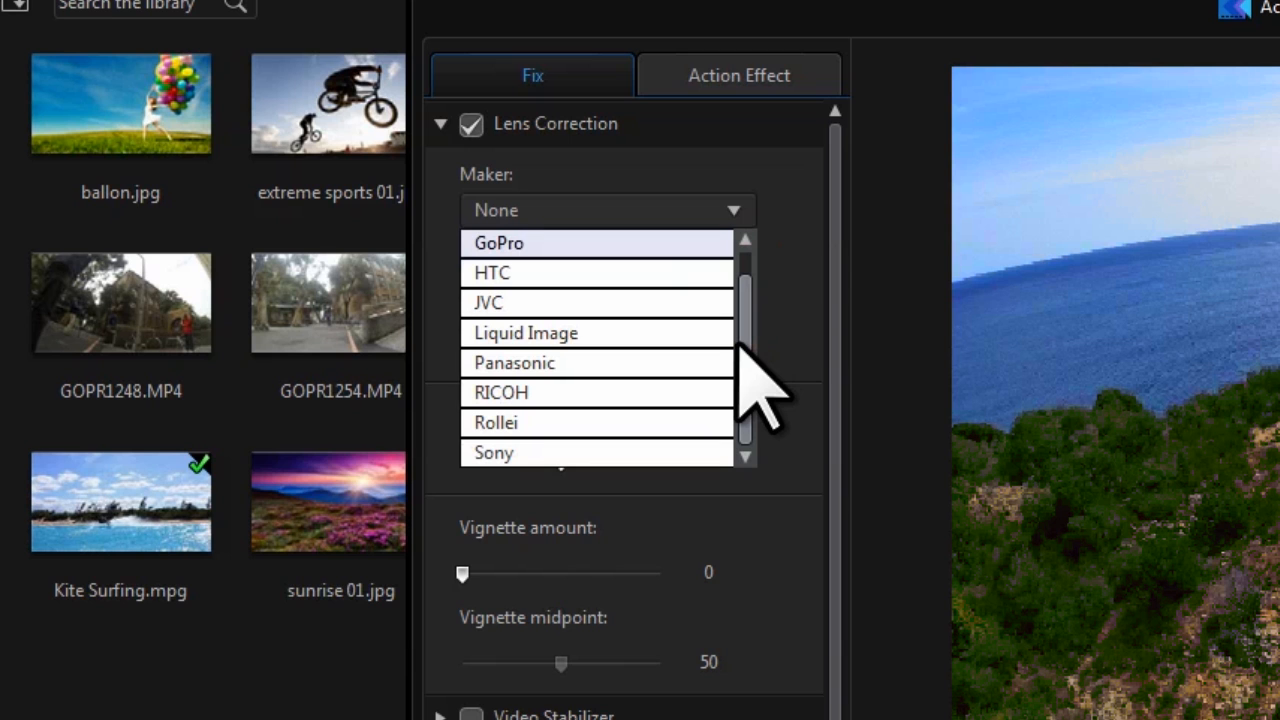
Apply GoPro HERO3 lens correction to GOPR1230 with fisheye distortion at -14.
{"action": "left_click", "coordinate": [470, 124]}
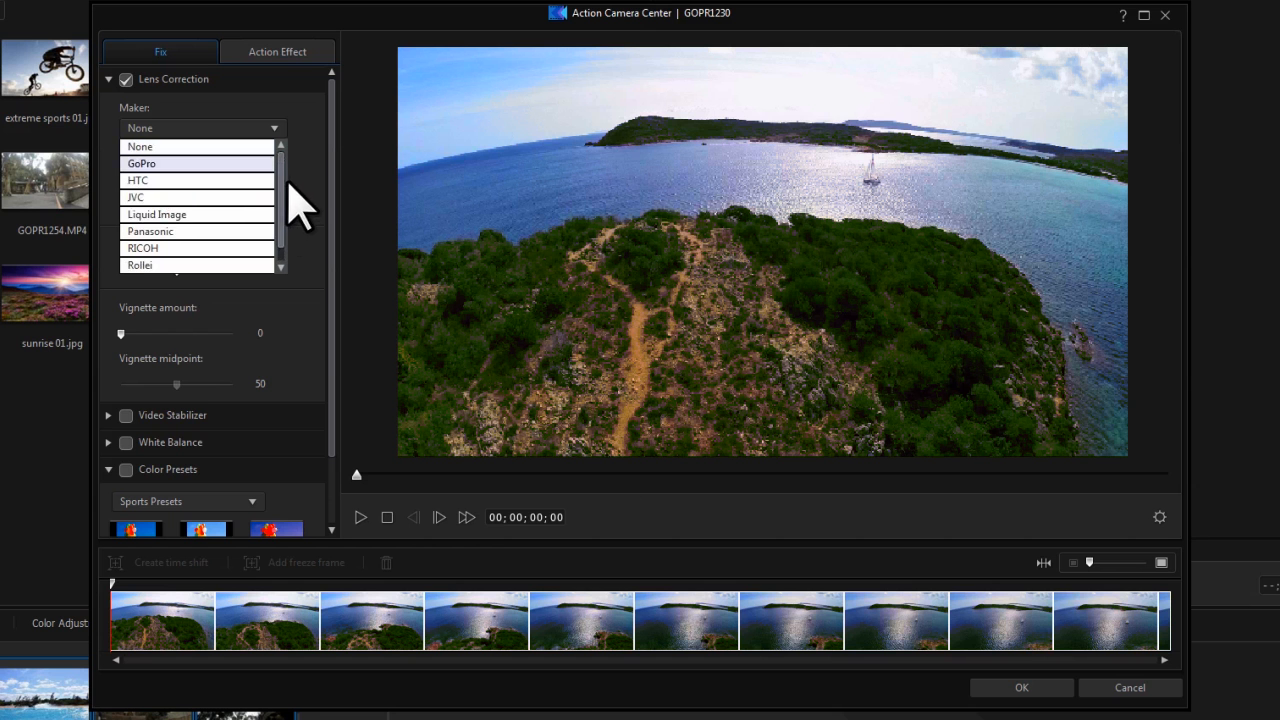
{"action": "mouse_move", "coordinate": [245, 180]}
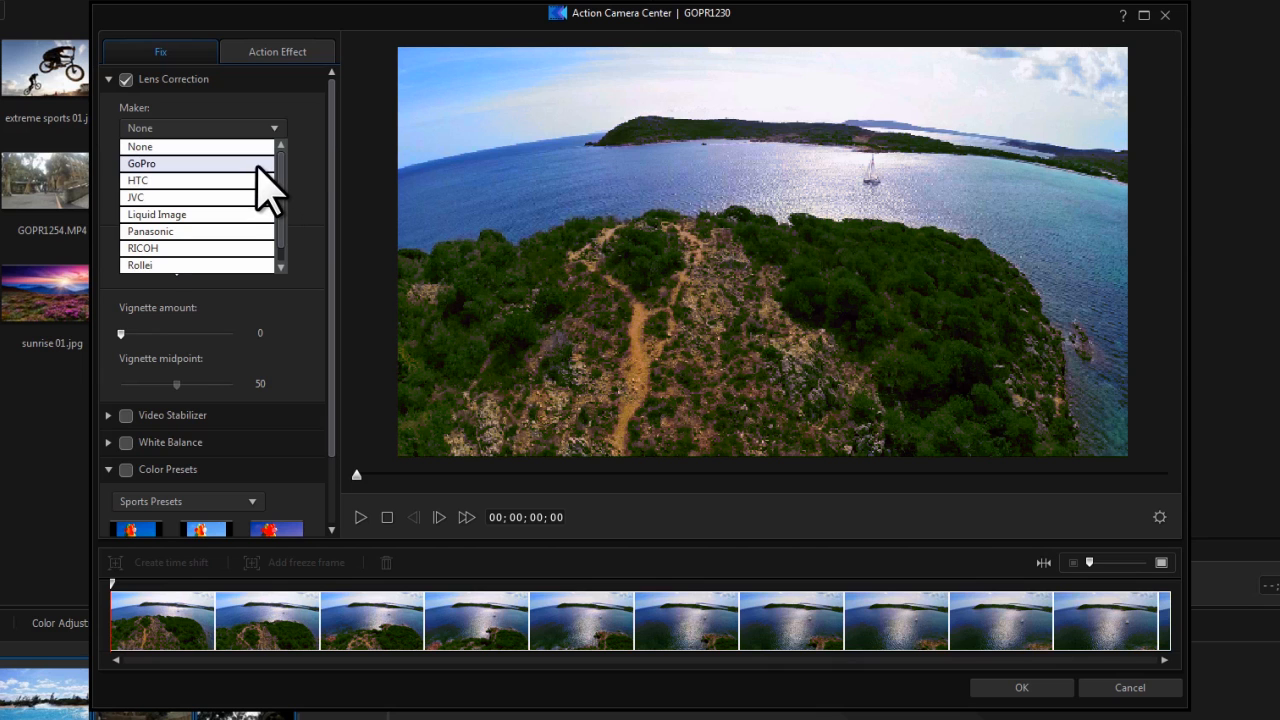
{"action": "left_click", "coordinate": [160, 163]}
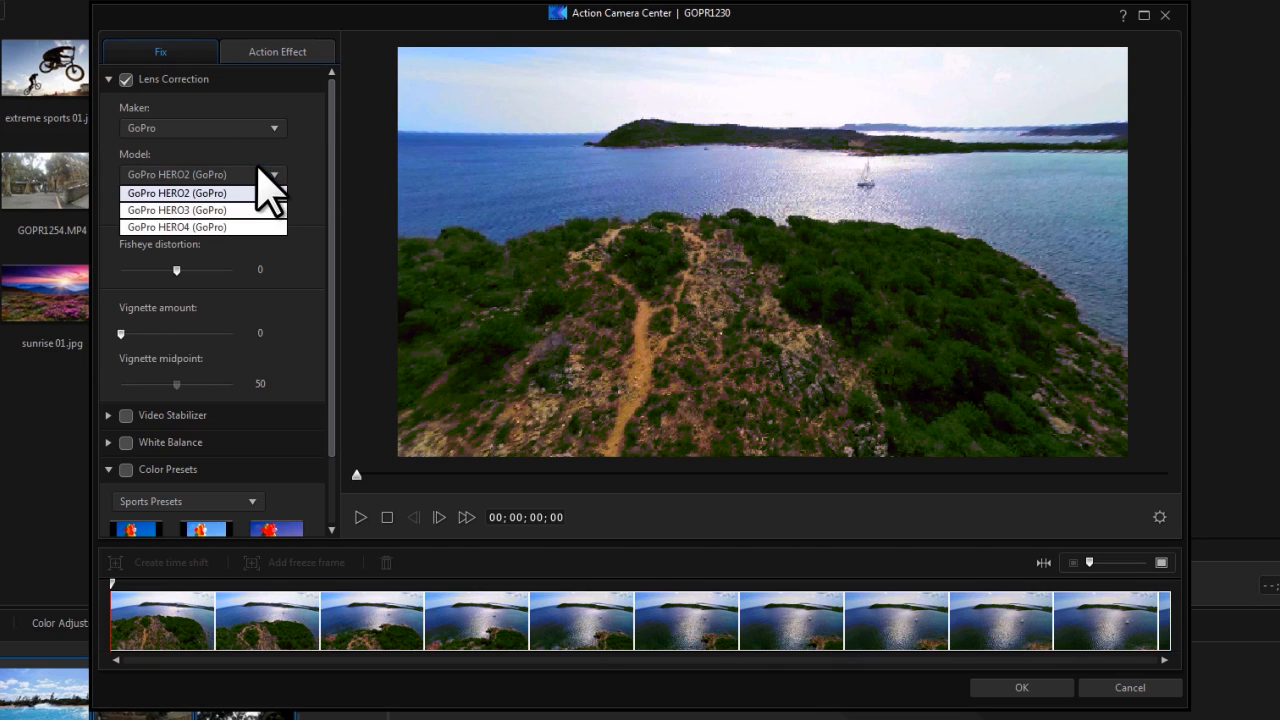
{"action": "left_click", "coordinate": [177, 210]}
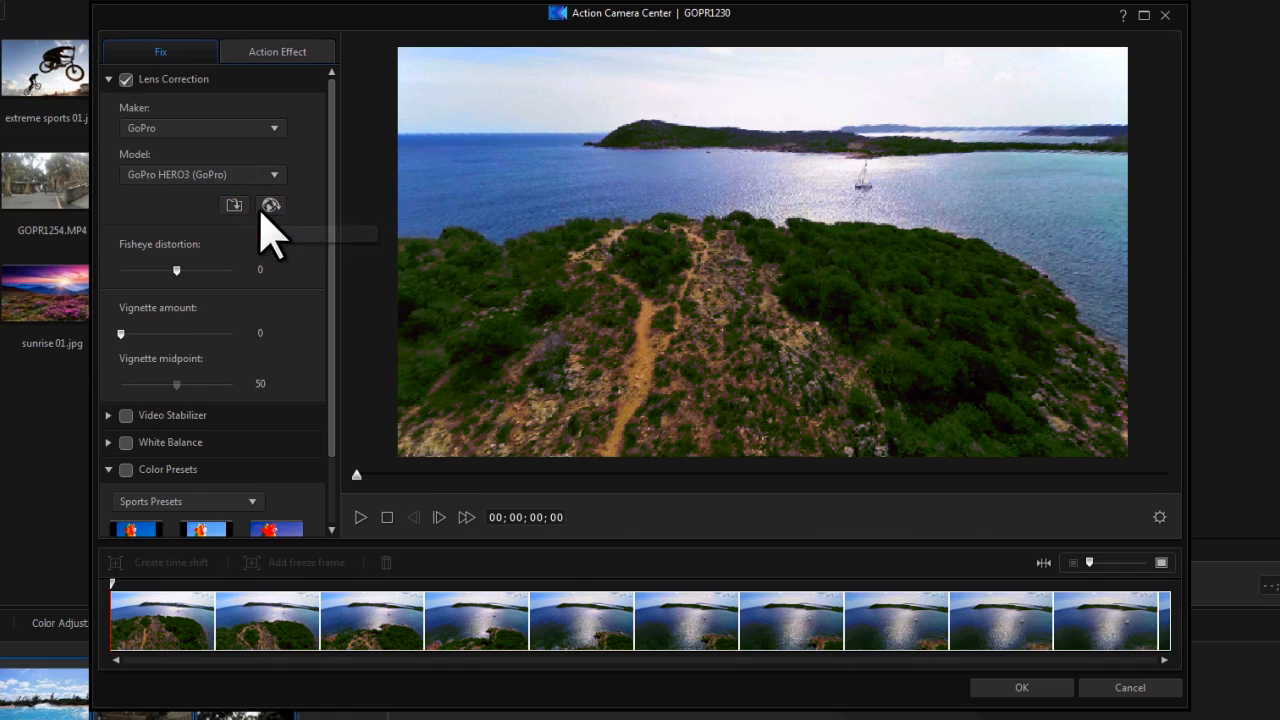
{"action": "mouse_move", "coordinate": [270, 205]}
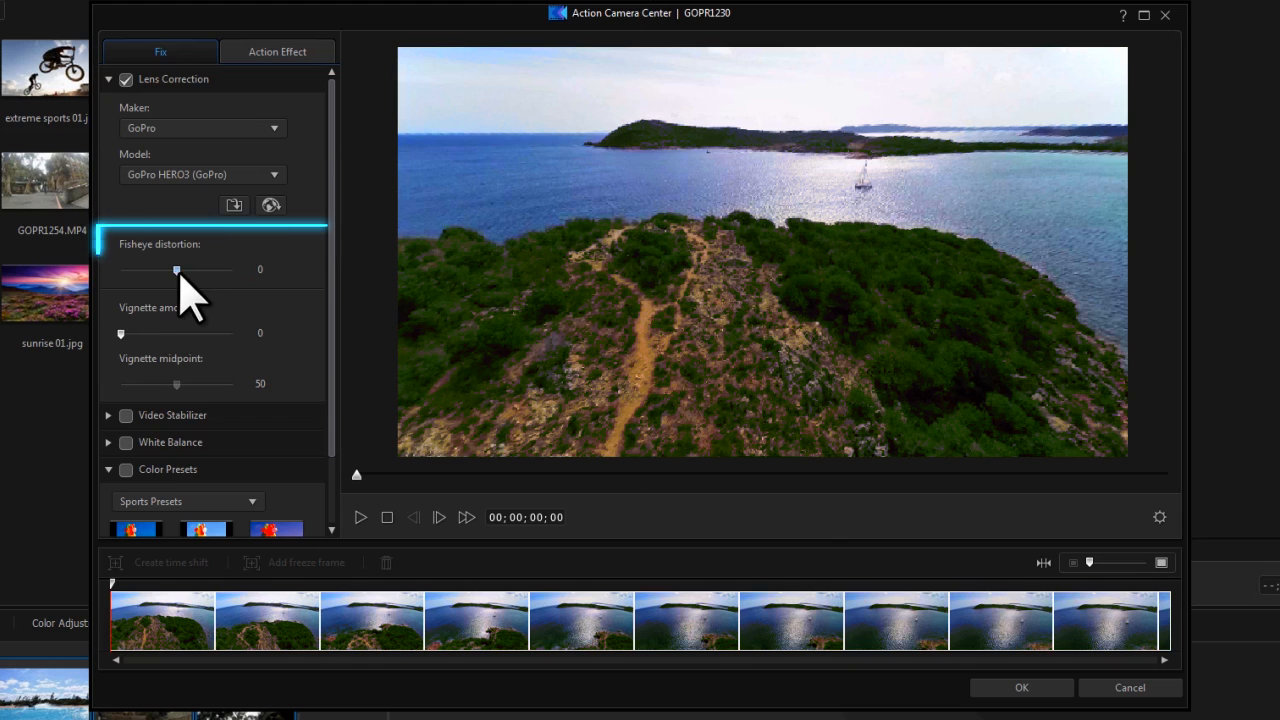
{"action": "left_click_drag", "start_coordinate": [177, 269], "coordinate": [169, 269]}
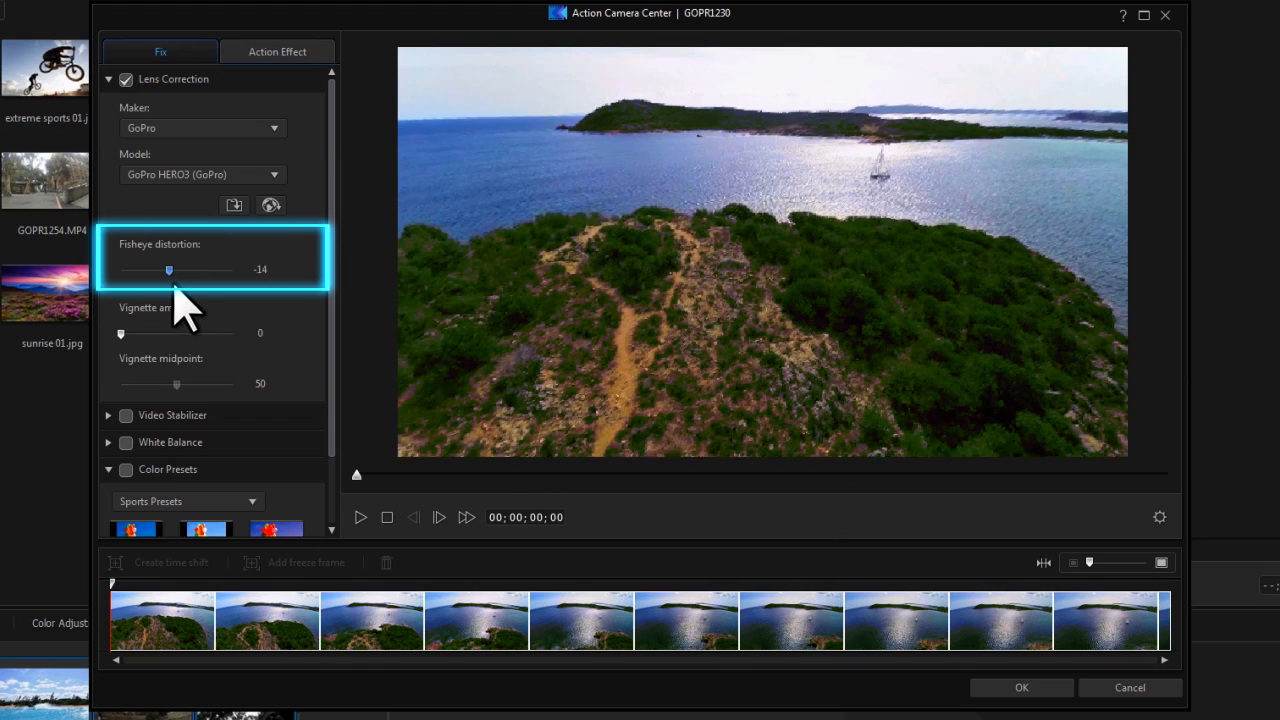
{"action": "left_click_drag", "start_coordinate": [168, 270], "coordinate": [232, 270]}
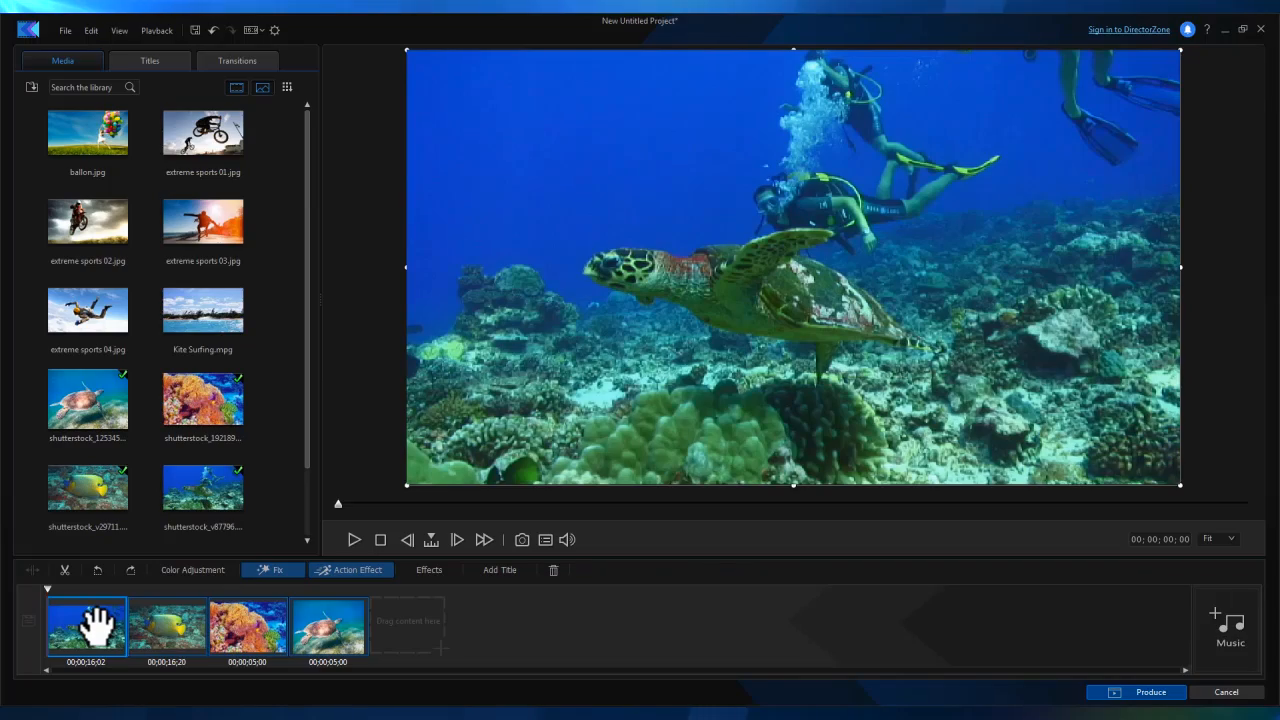
{"action": "mouse_move", "coordinate": [270, 610]}
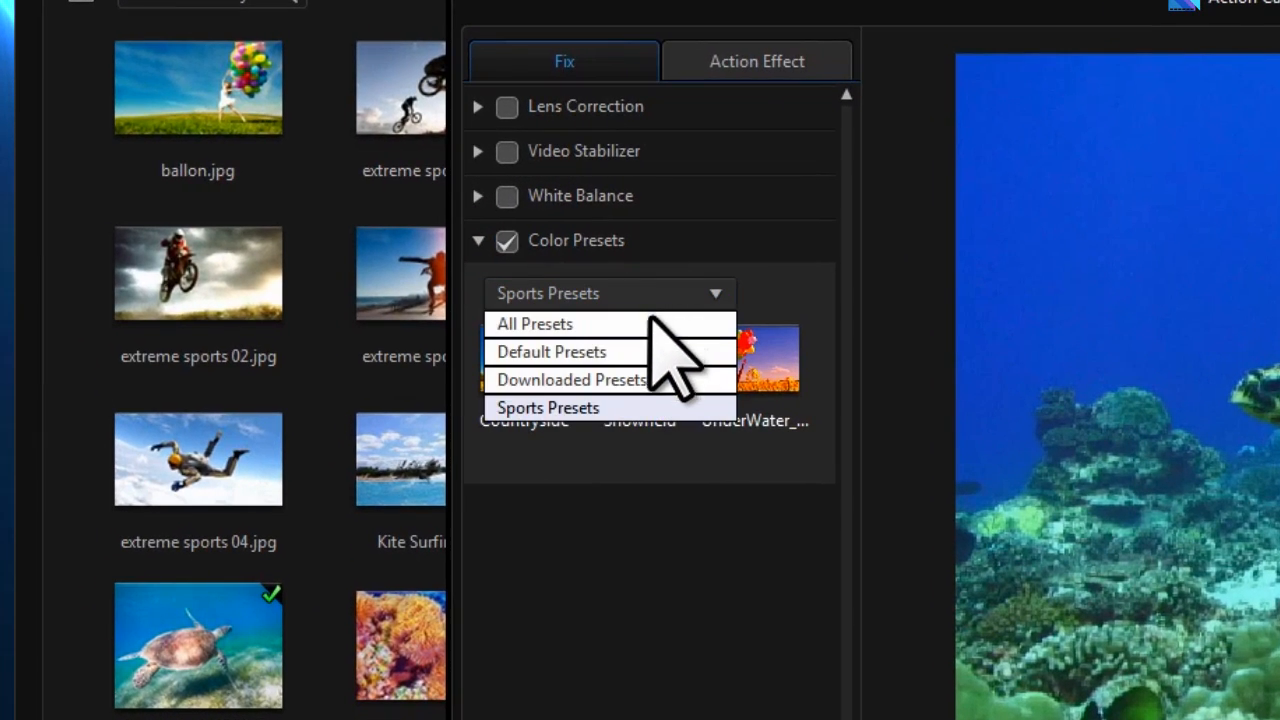
Apply and preview the UnderWater color preset on the turtle clip, then confirm.
{"action": "left_click", "coordinate": [534, 323]}
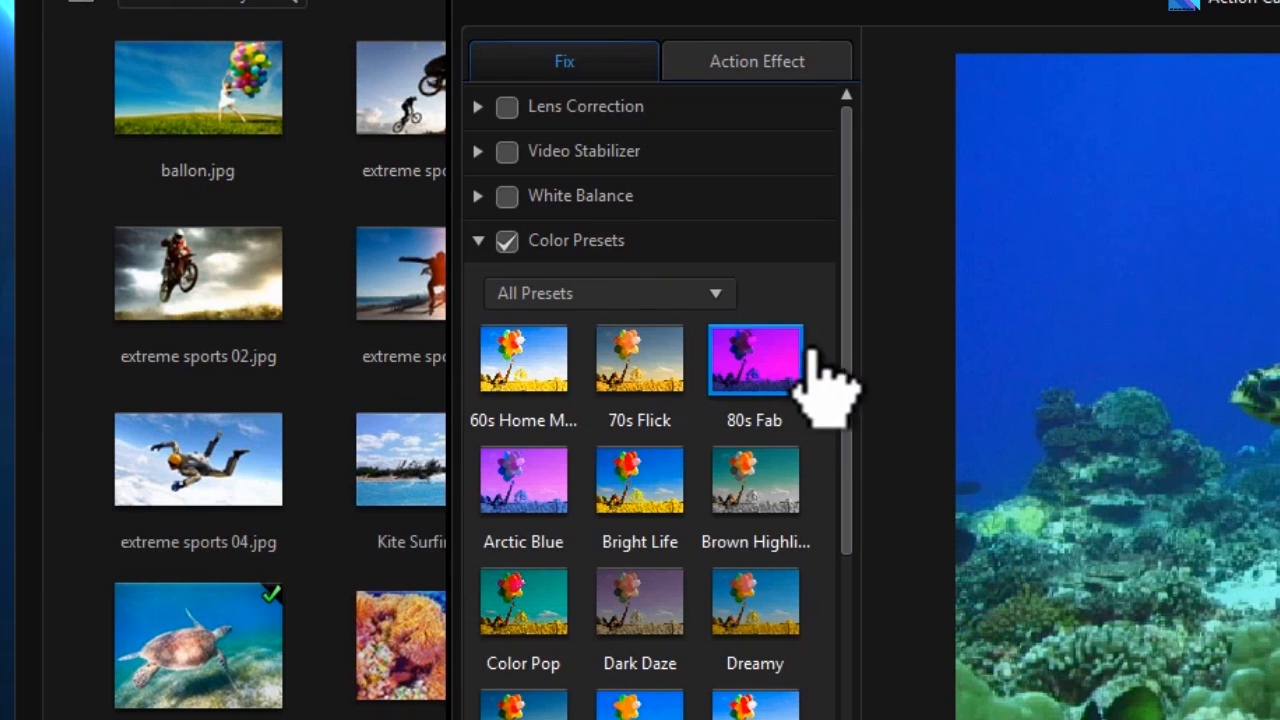
{"action": "scroll", "scroll_direction": "down", "scroll_amount": 3}
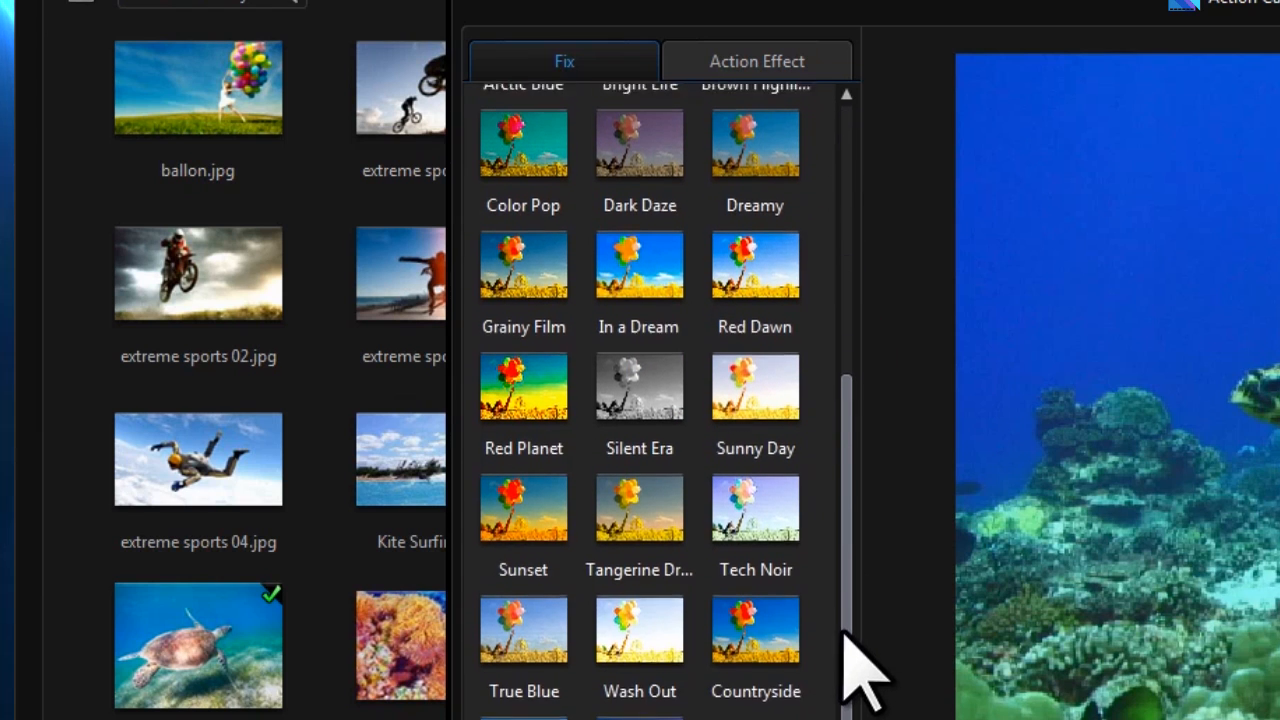
{"action": "scroll", "scroll_direction": "down", "scroll_amount": 3}
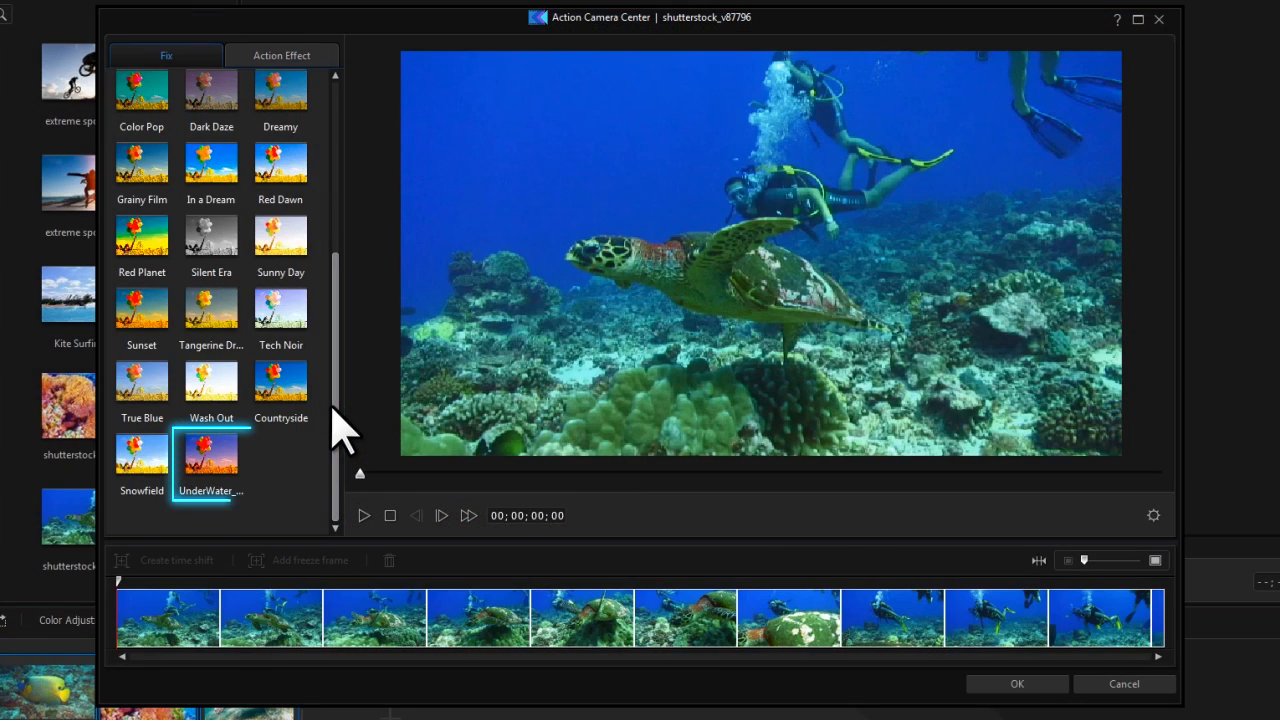
{"action": "left_click", "coordinate": [210, 453]}
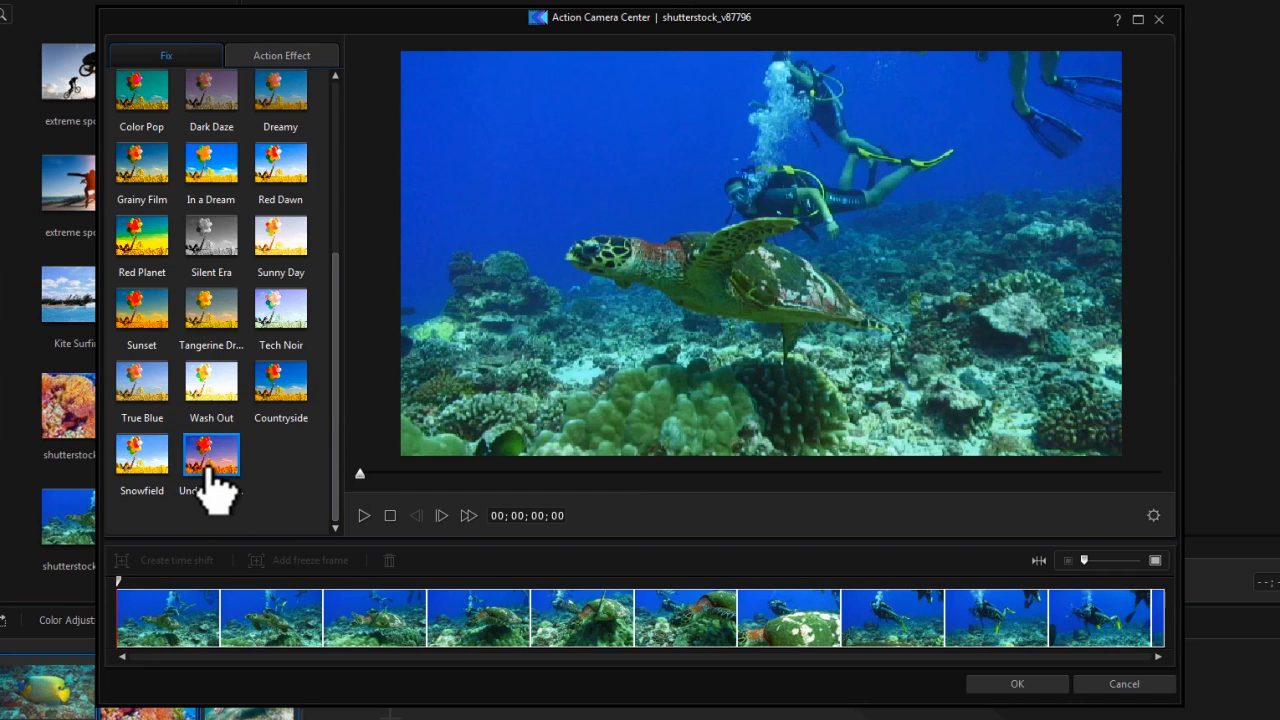
{"action": "left_click", "coordinate": [211, 455]}
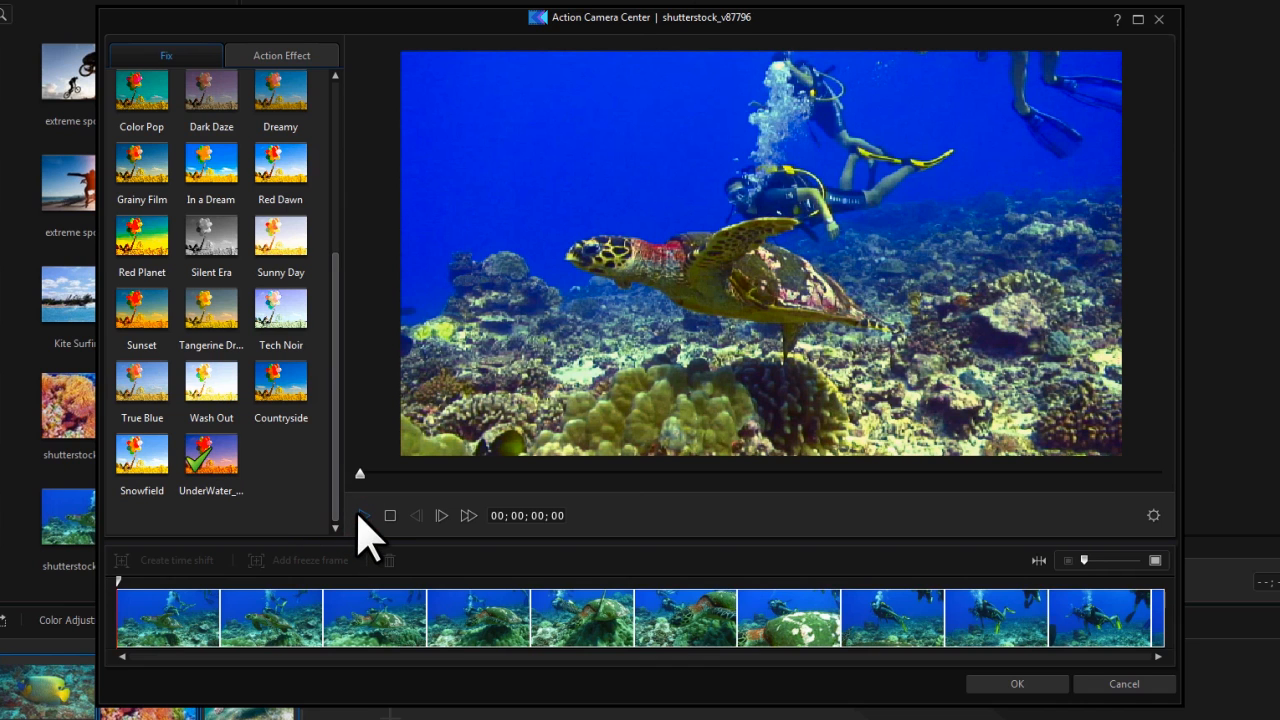
{"action": "left_click", "coordinate": [364, 516]}
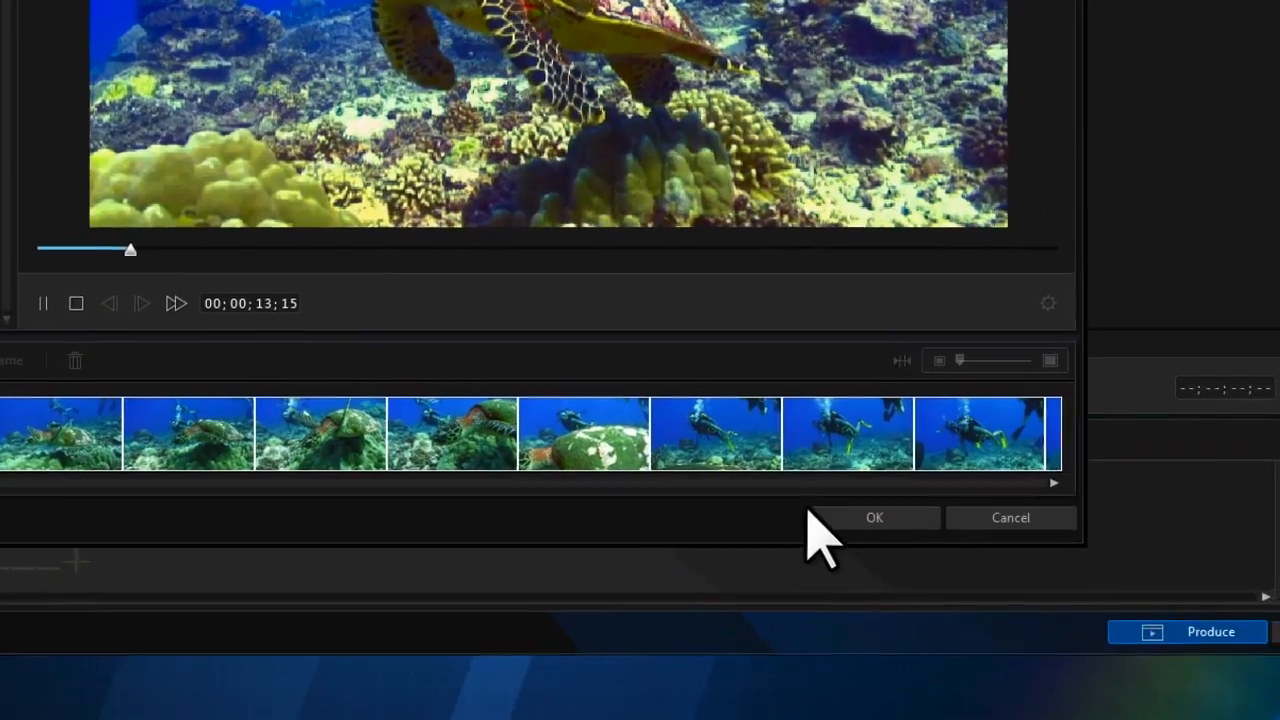
{"action": "left_click", "coordinate": [874, 518]}
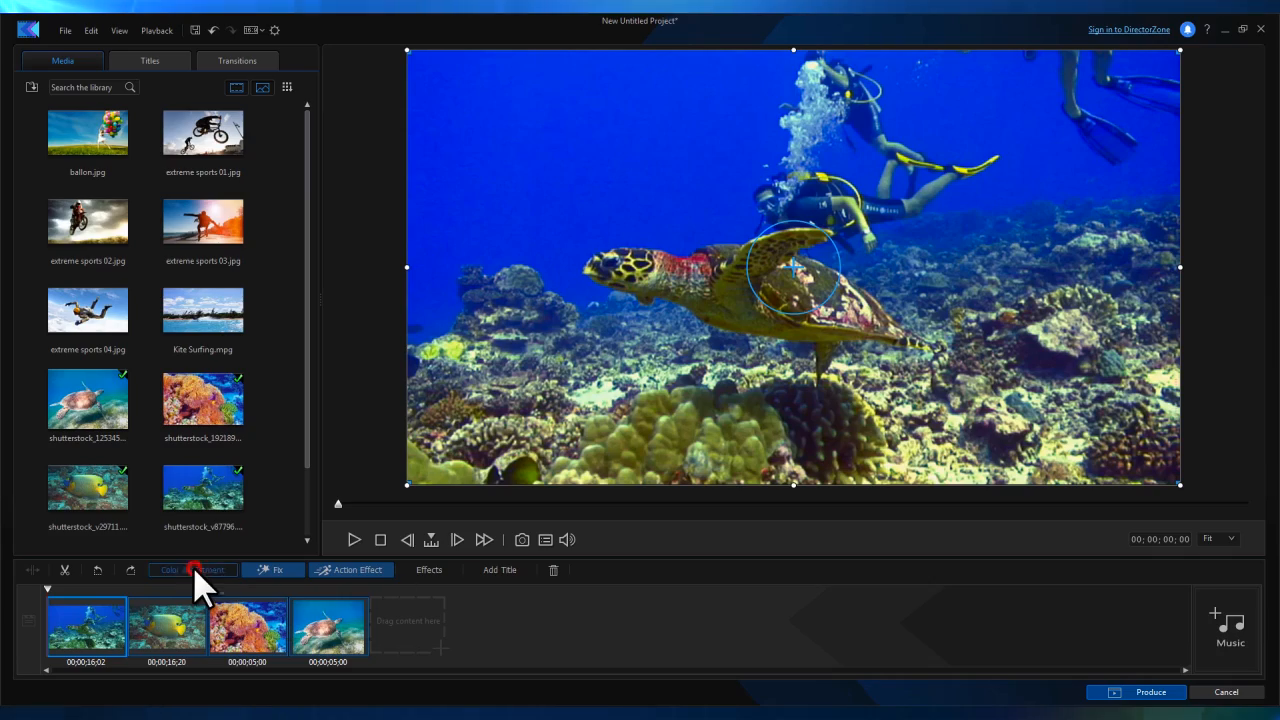
Set the turtle clip's exposure to 77, brightness 45 and contrast 29.
{"action": "left_click", "coordinate": [170, 570]}
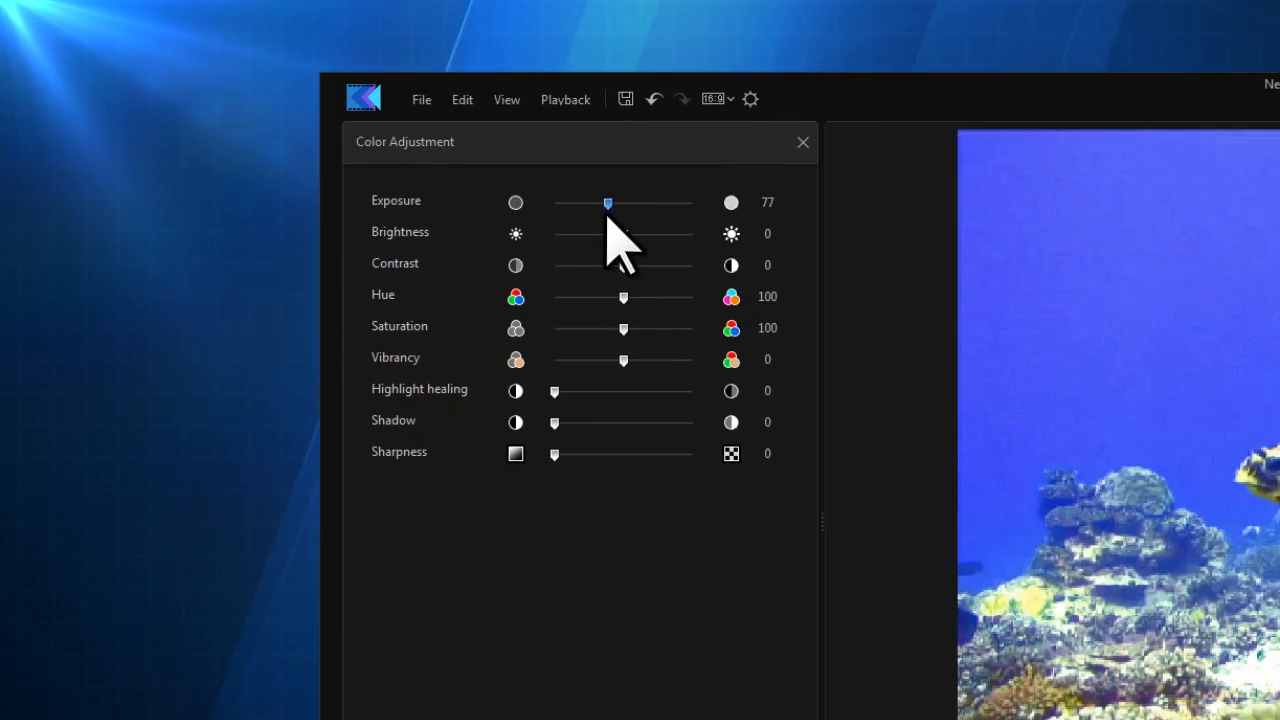
{"action": "left_click_drag", "start_coordinate": [623, 233], "coordinate": [655, 233]}
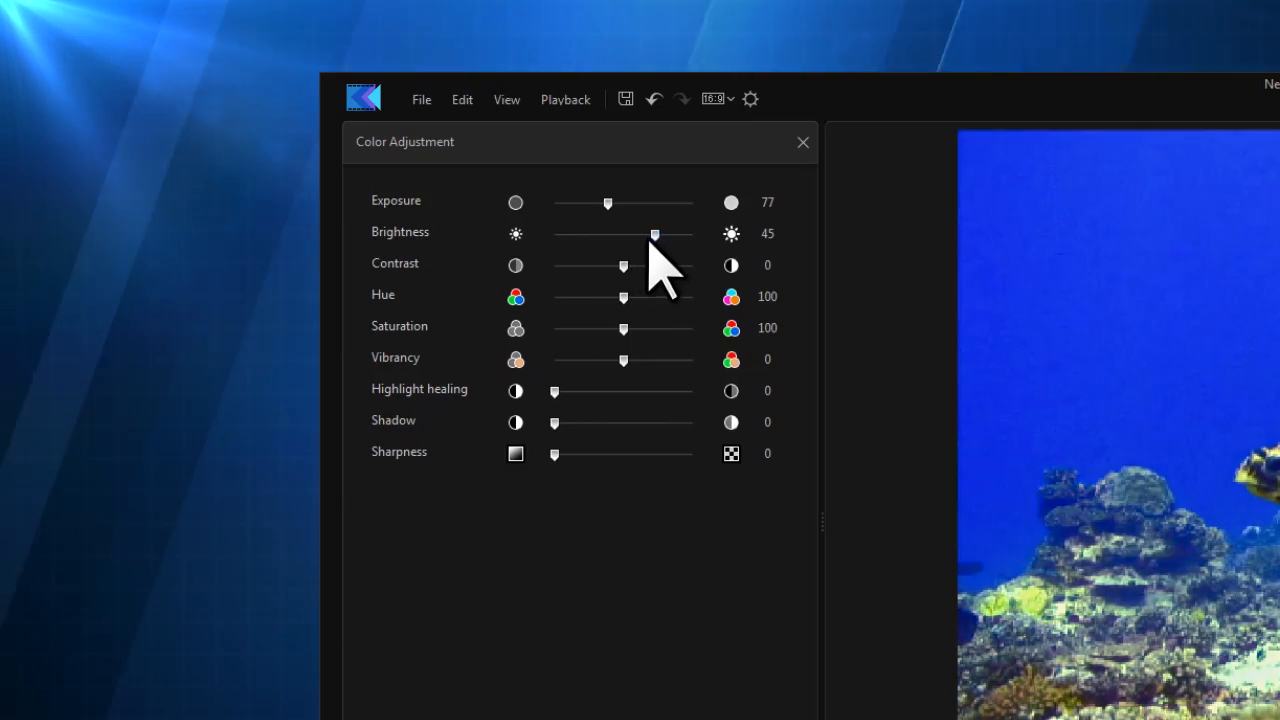
{"action": "left_click_drag", "start_coordinate": [624, 265], "coordinate": [644, 265]}
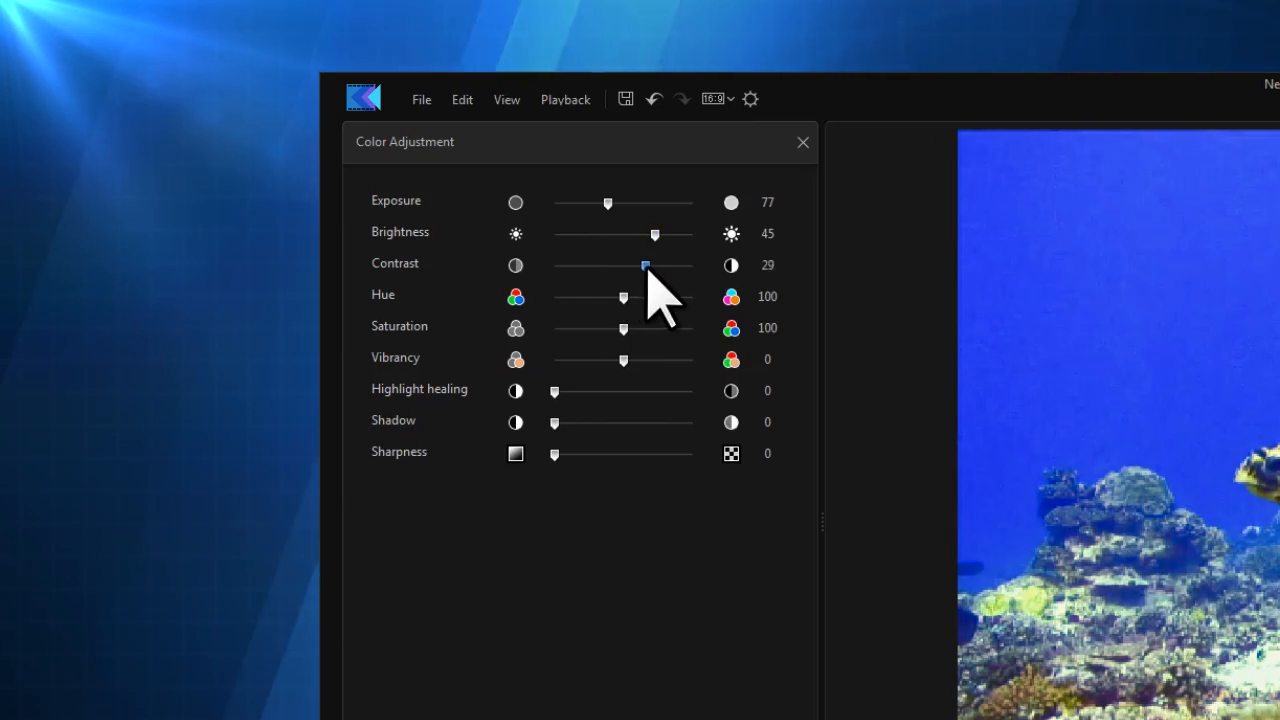
{"action": "left_click", "coordinate": [802, 142]}
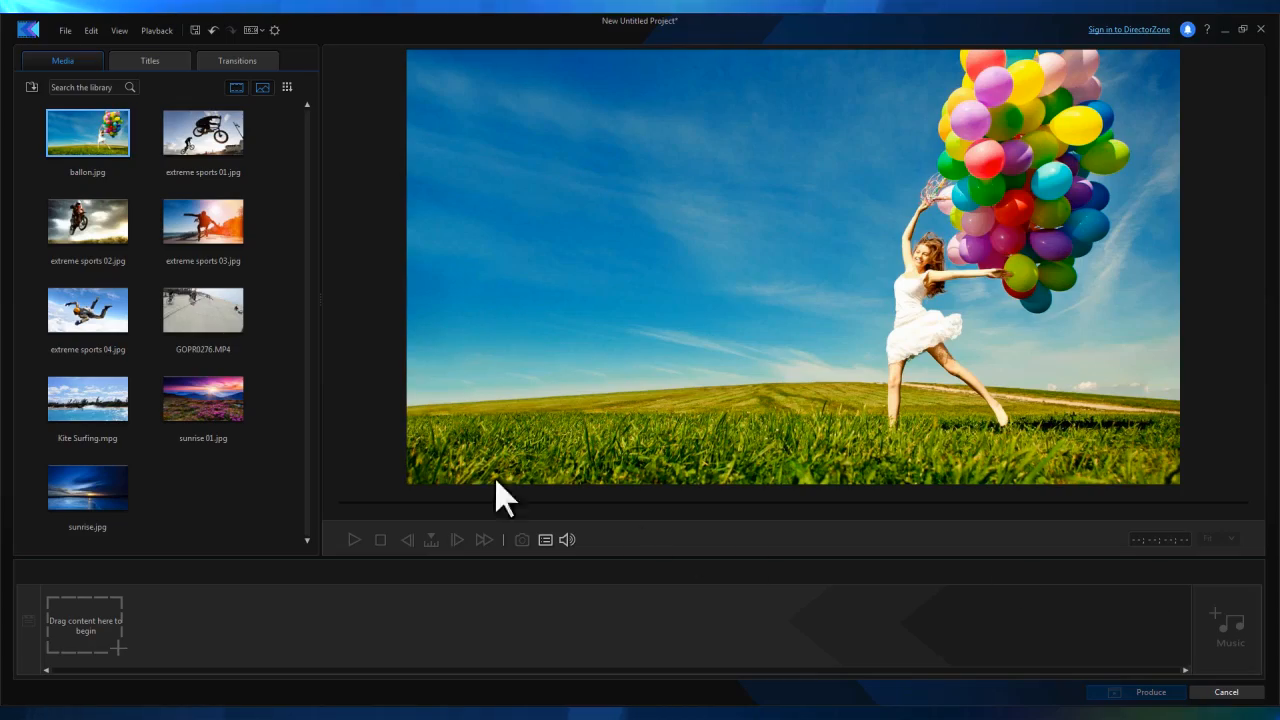
Add GOPR0276 to the storyboard and stabilize it: rotational shake fix on, strength 100.
{"action": "left_click_drag", "start_coordinate": [202, 309], "coordinate": [85, 625]}
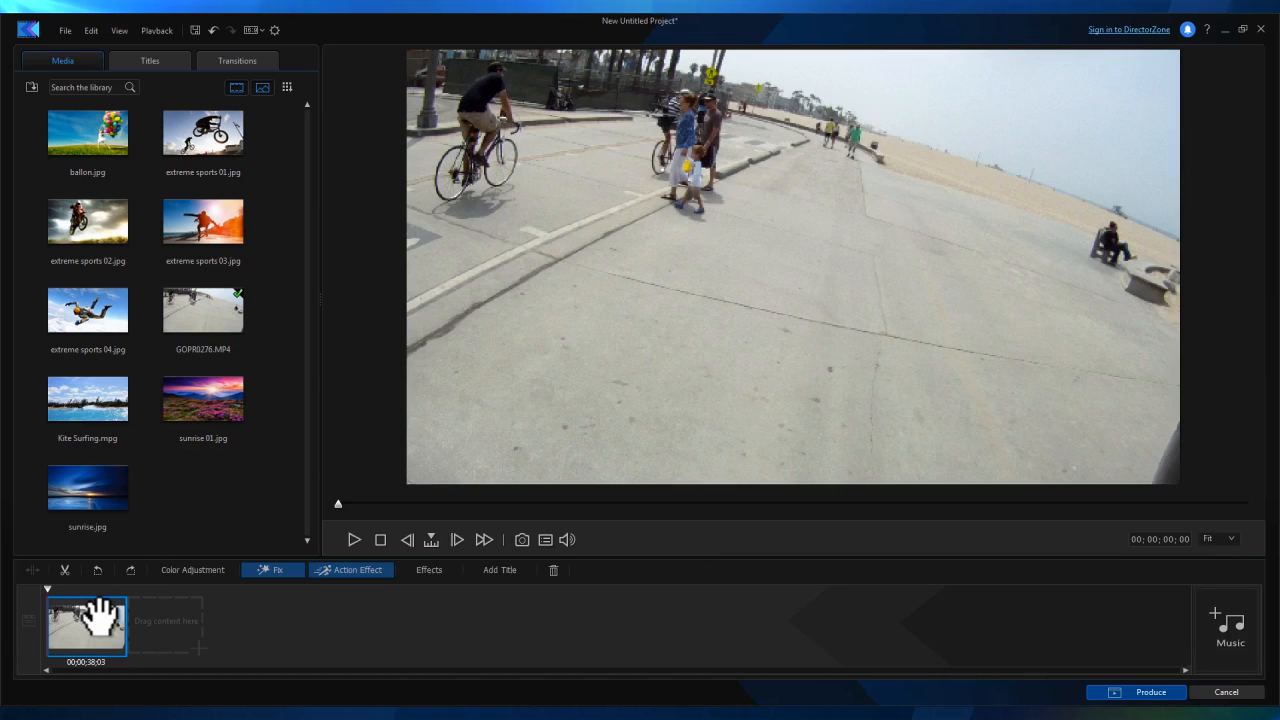
{"action": "mouse_move", "coordinate": [268, 625]}
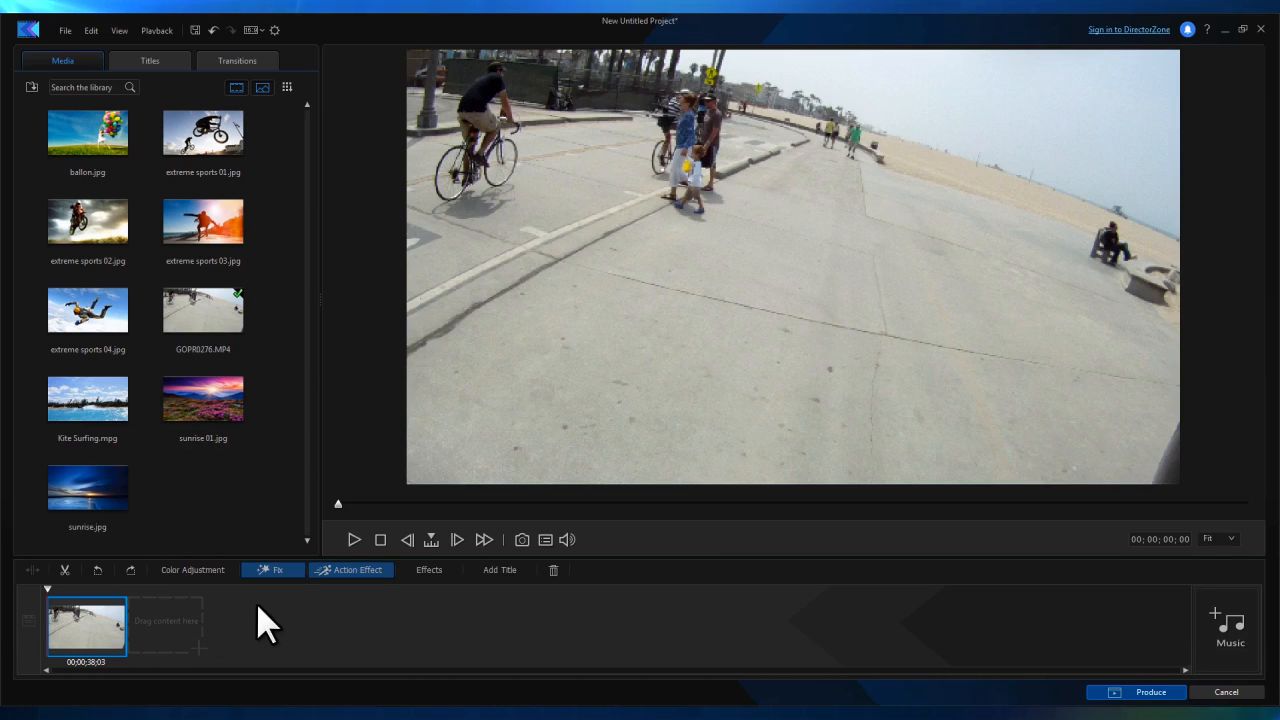
{"action": "left_click", "coordinate": [272, 570]}
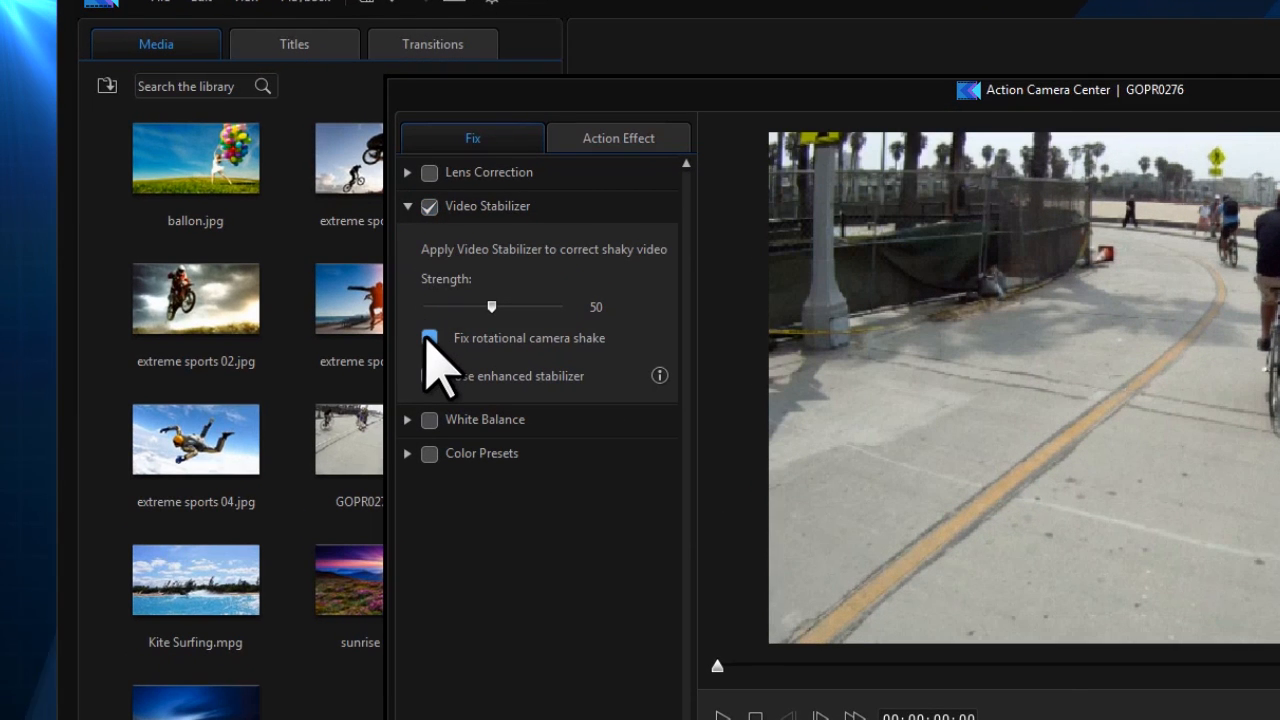
{"action": "left_click", "coordinate": [429, 338]}
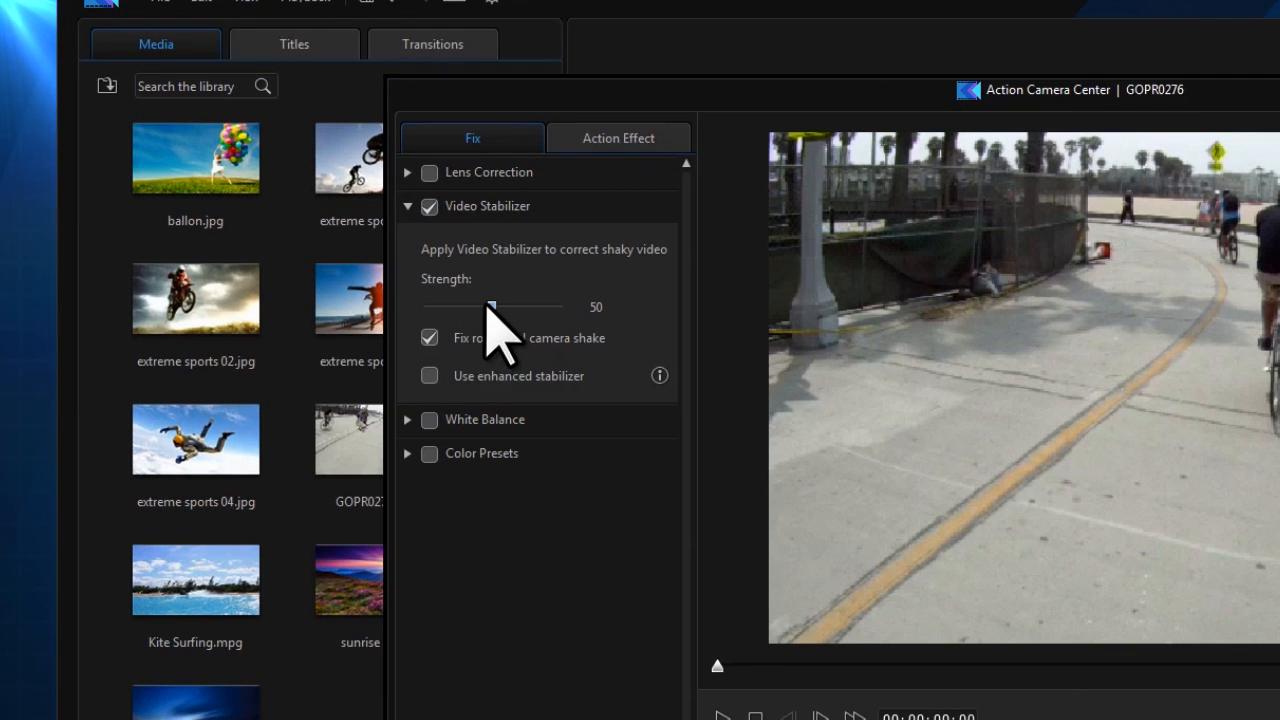
{"action": "left_click_drag", "start_coordinate": [490, 307], "coordinate": [562, 307]}
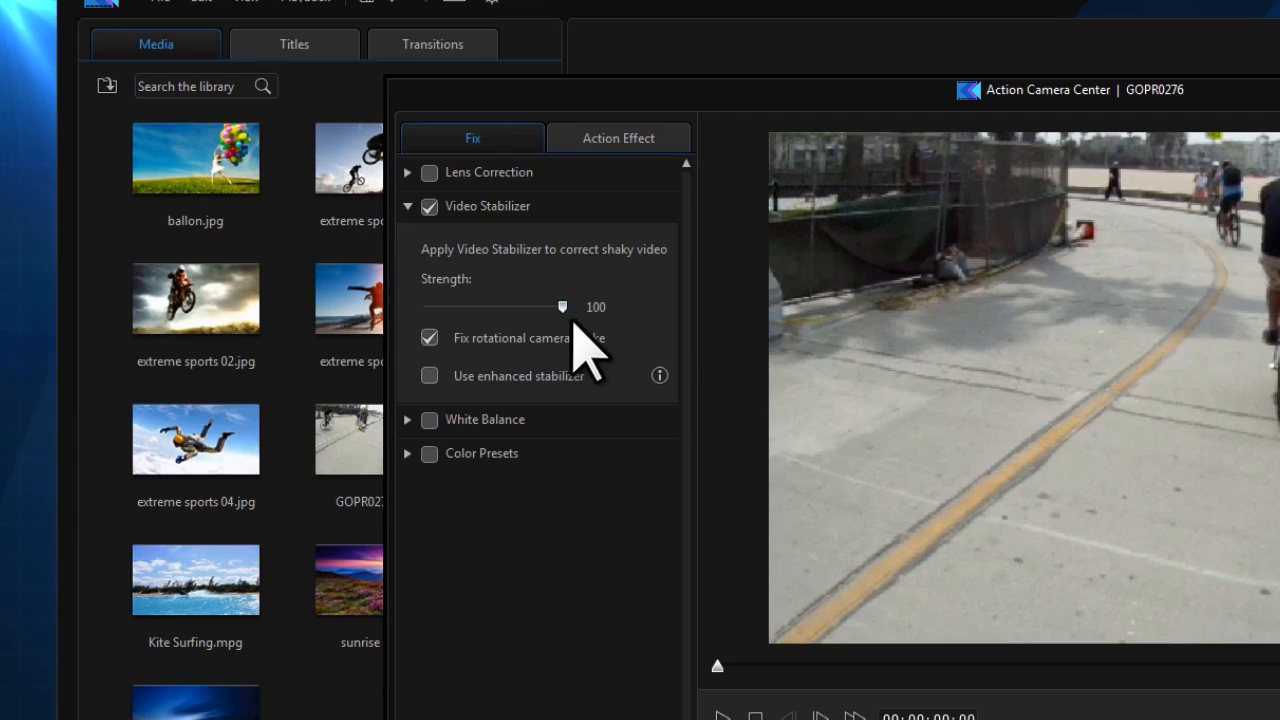